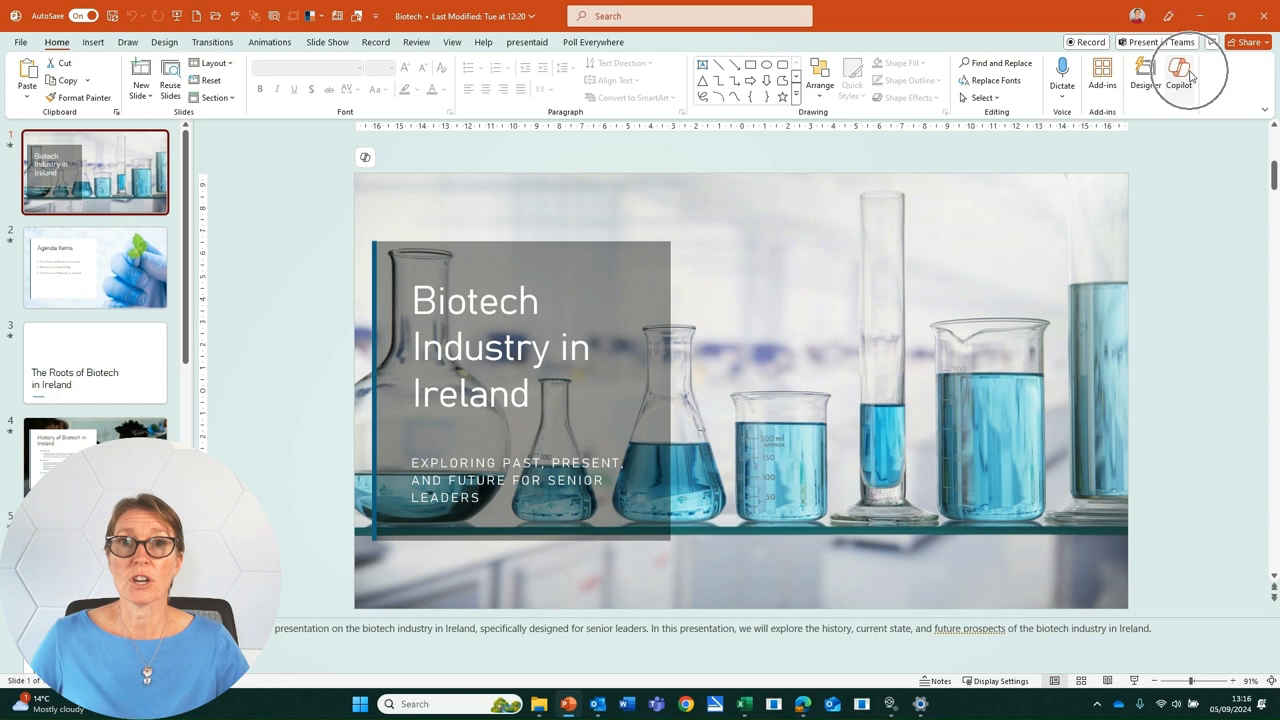
Step: Show the Copilot pane beside the Biotech Industry in Ireland deck
left_click(1180, 76)
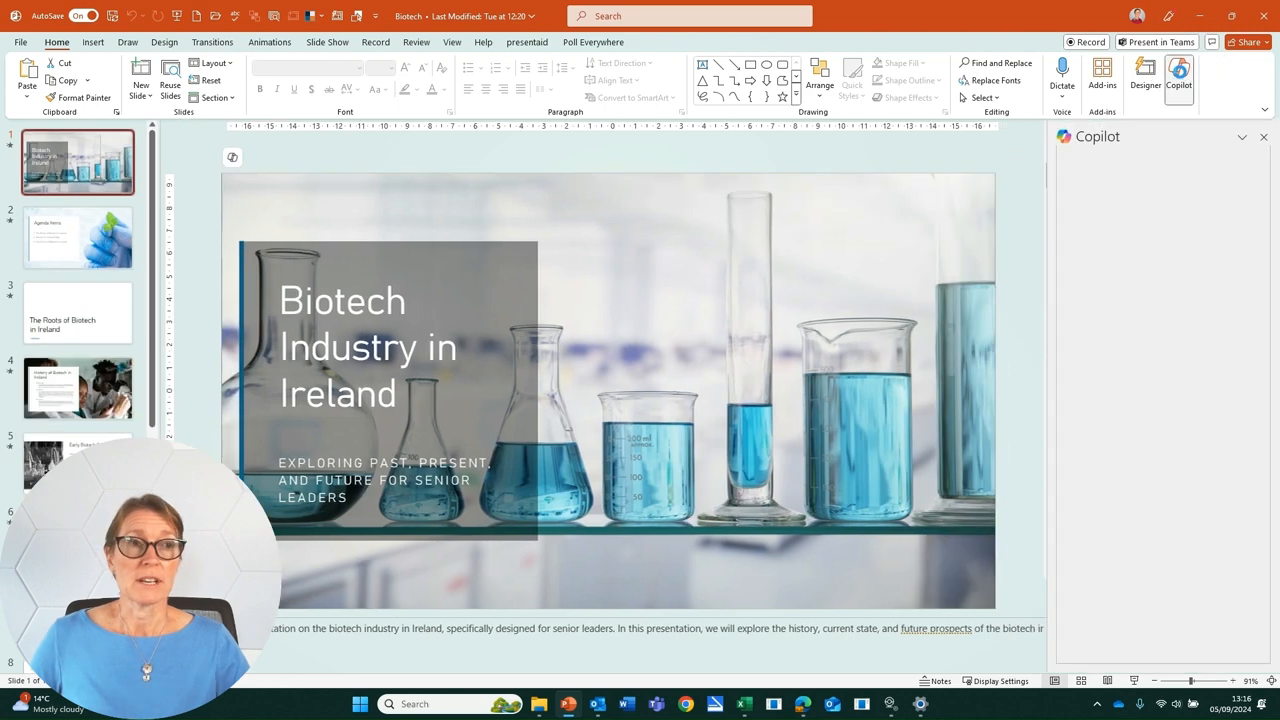
left_click(1180, 70)
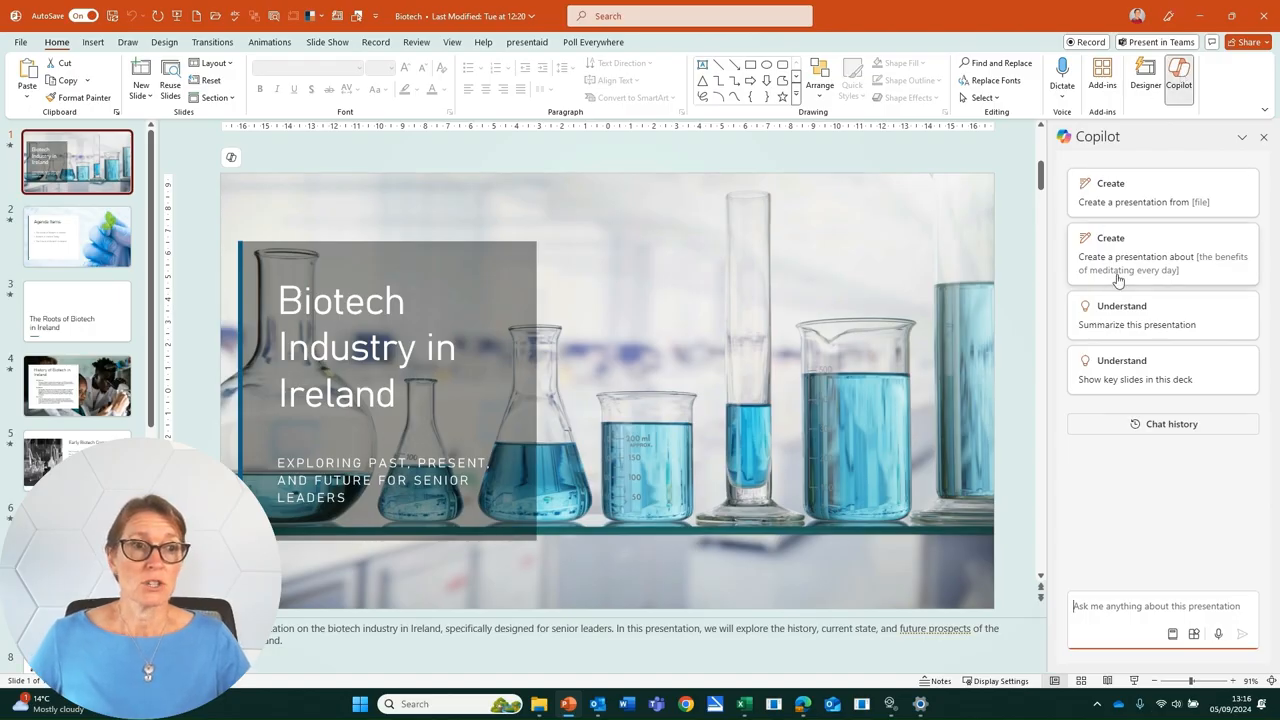
mouse_move(1122, 316)
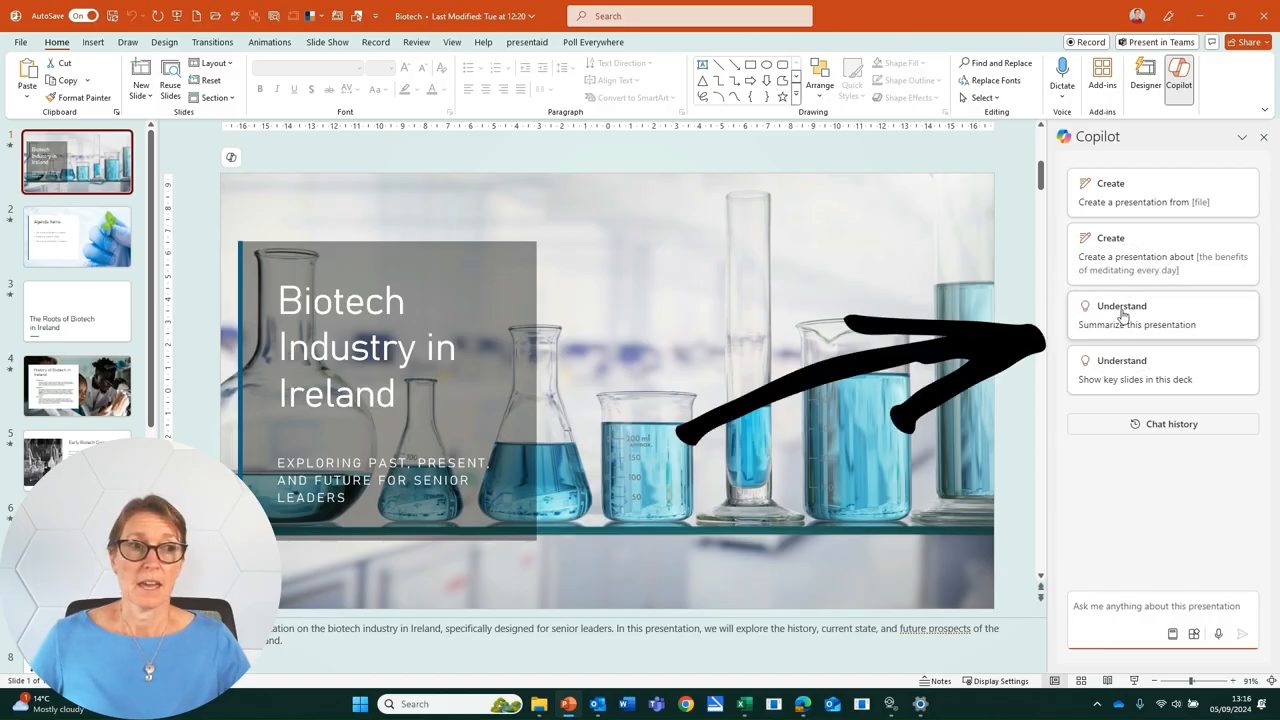
Step: Send Copilot the 'Summarize this presentation' prompt to get the deck's main ideas
left_click(1136, 324)
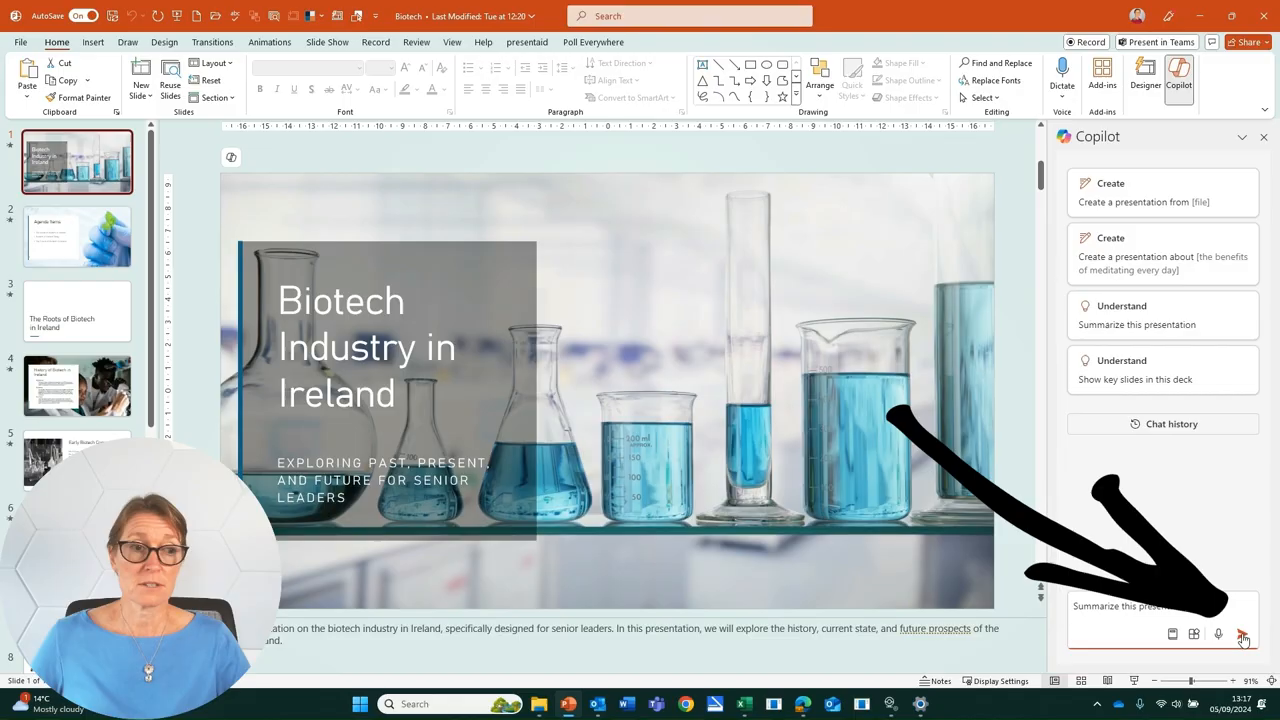
left_click(1240, 634)
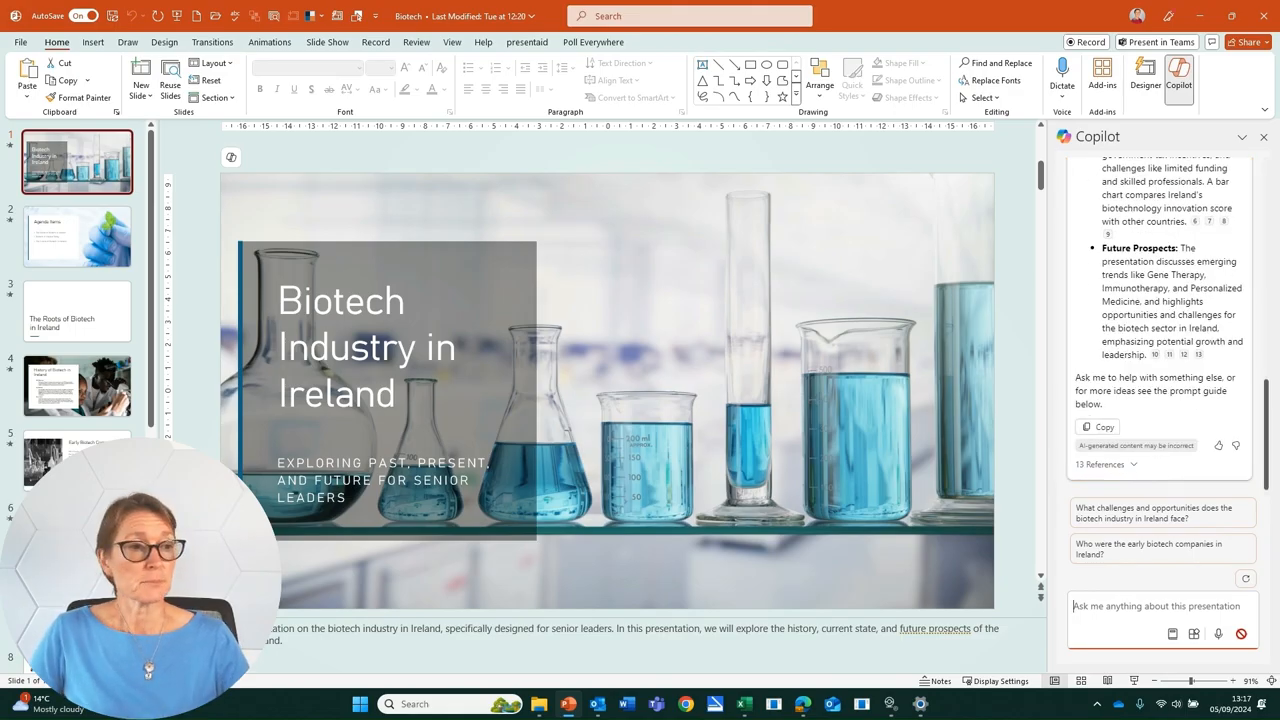
scroll("up", 3)
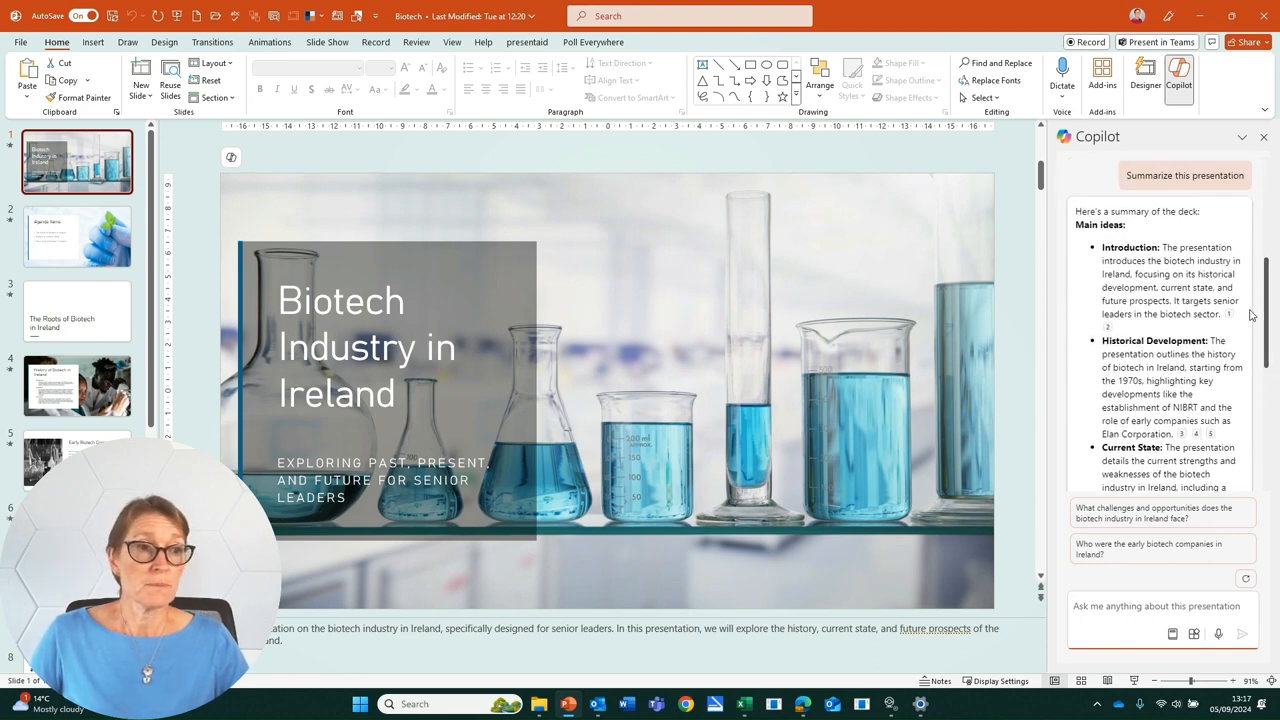
scroll("down", 3)
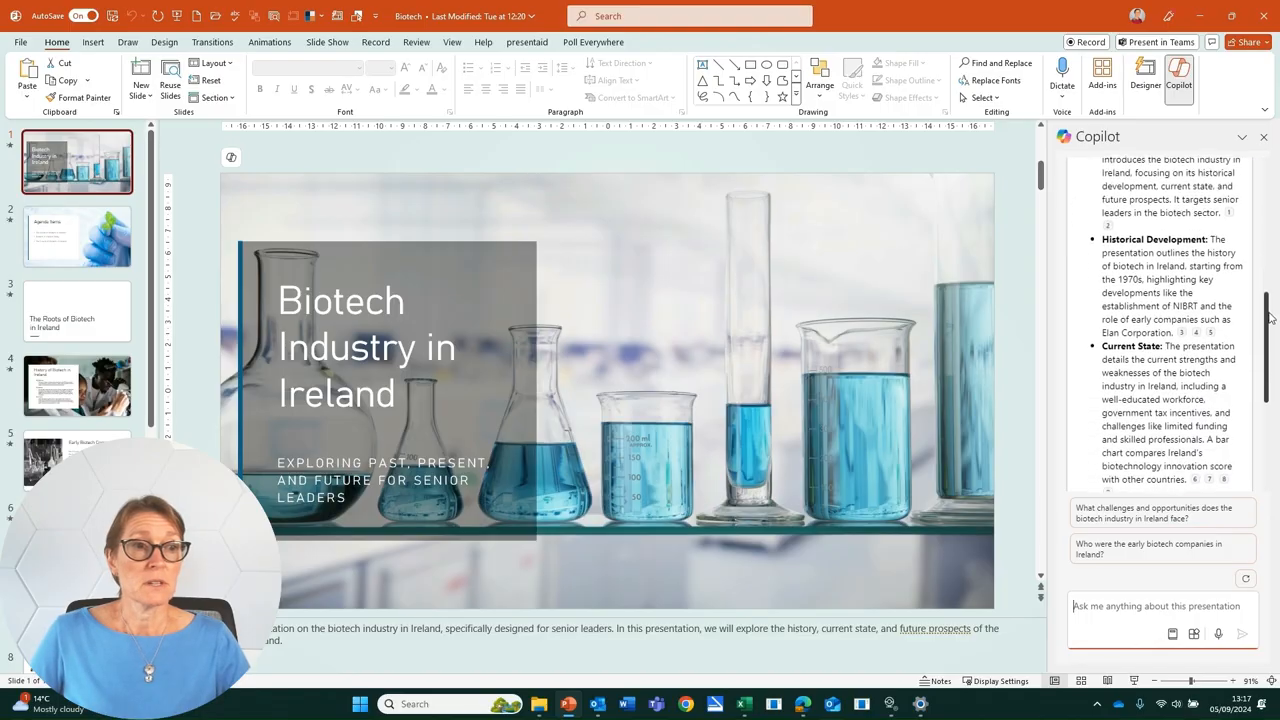
scroll("down", 3)
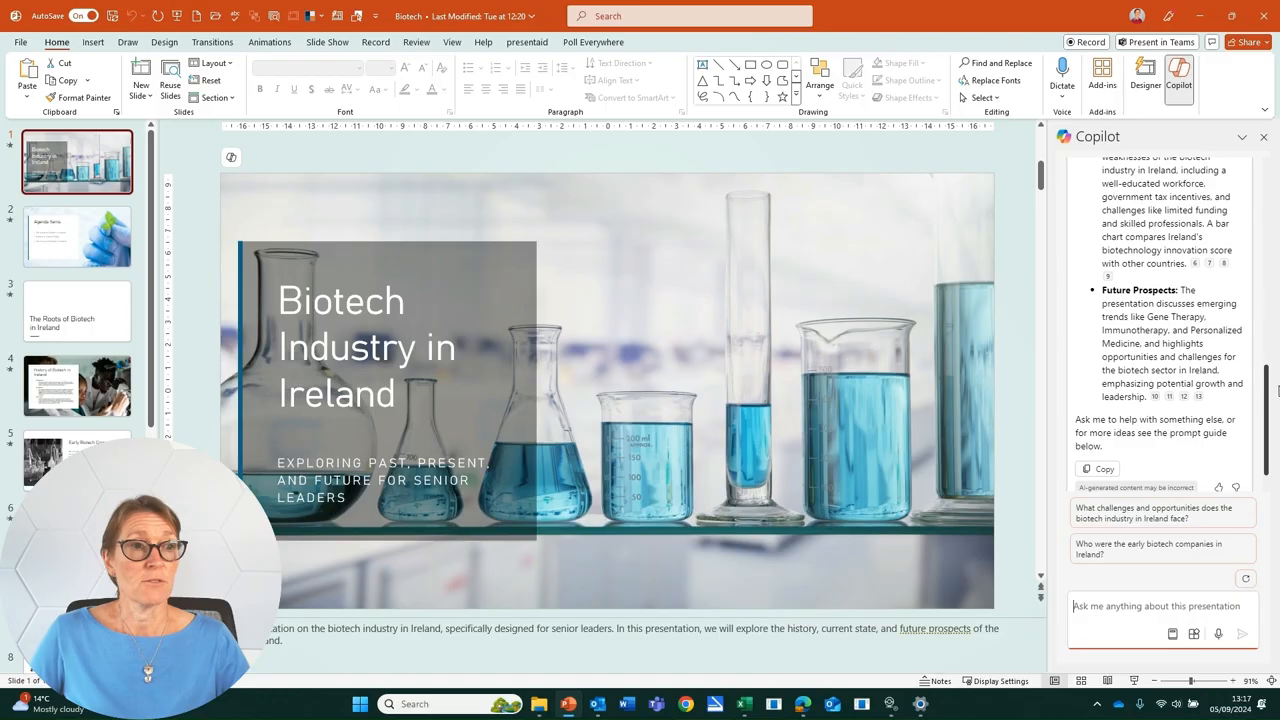